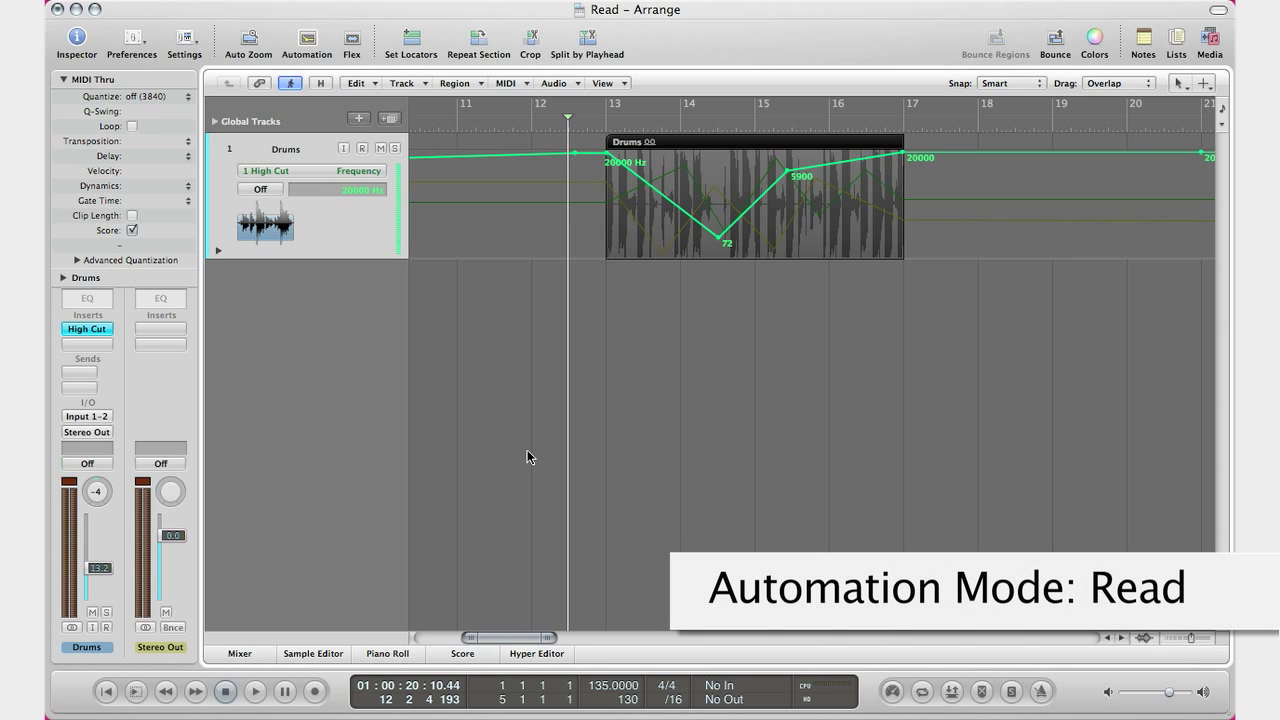
mouse_move(472, 435)
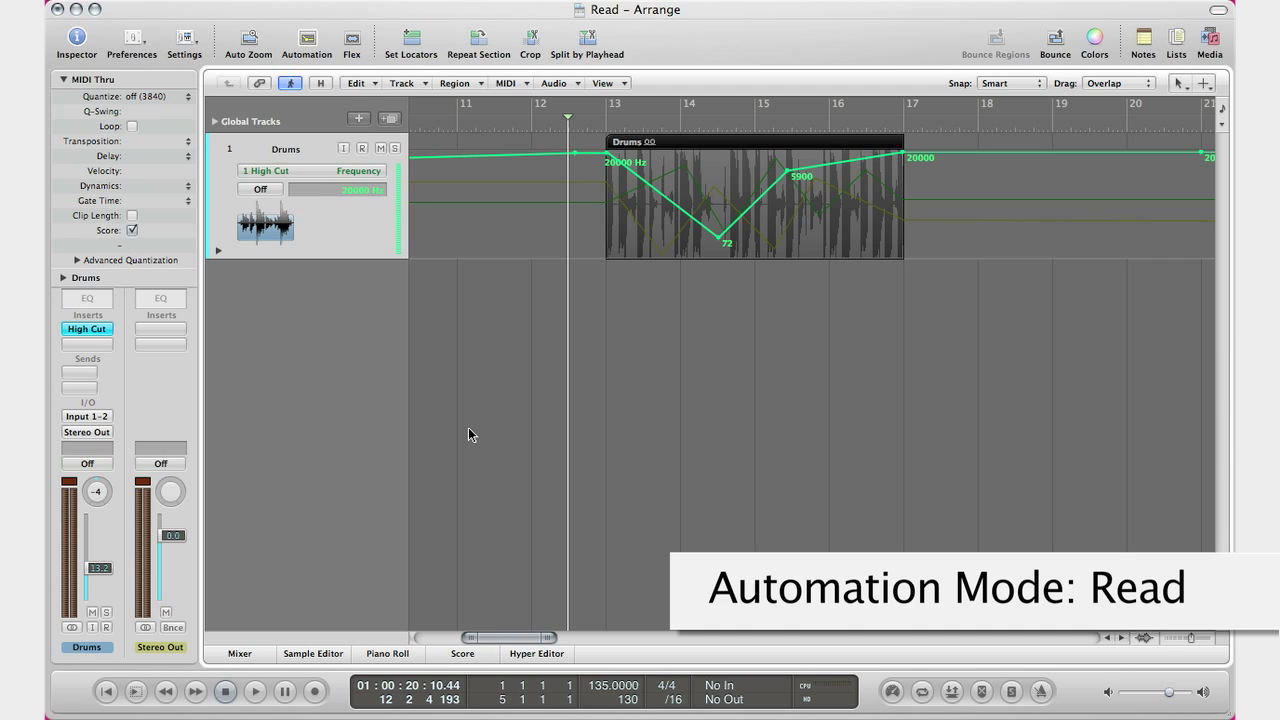
Stop playback and switch the Drums track's automation mode from Off to Read
click(86, 463)
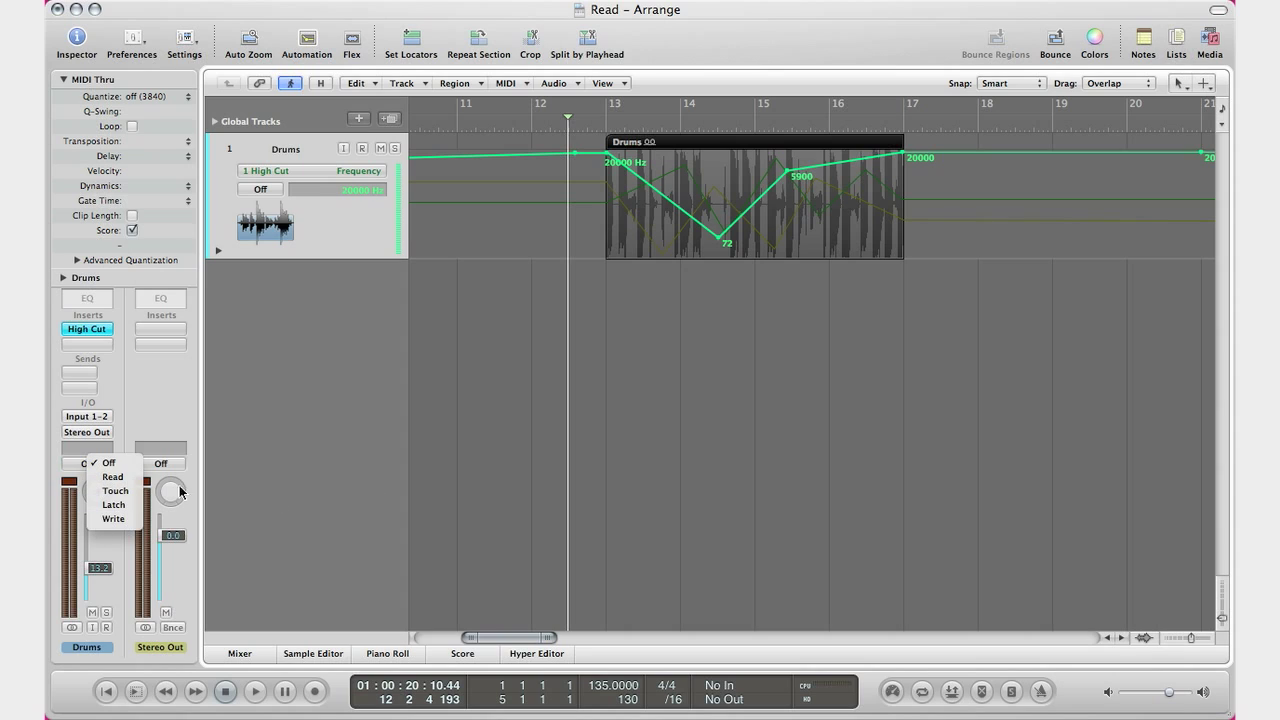
mouse_move(148, 480)
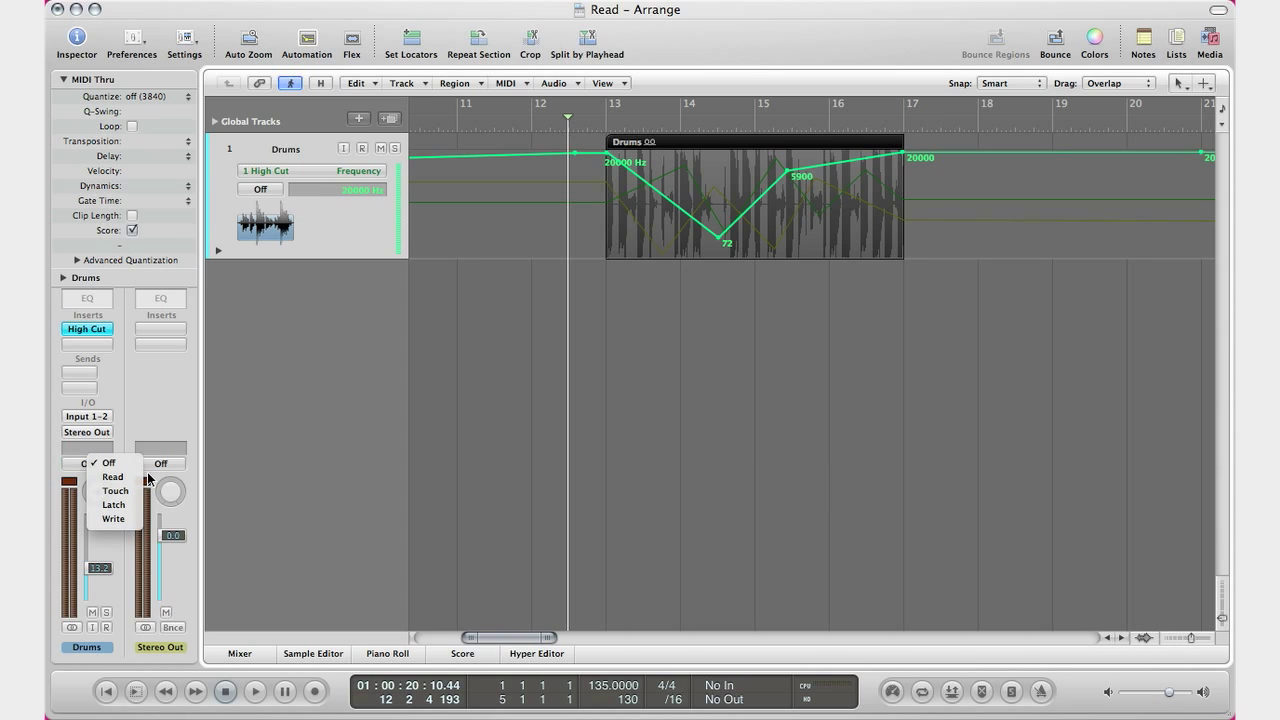
mouse_move(113, 519)
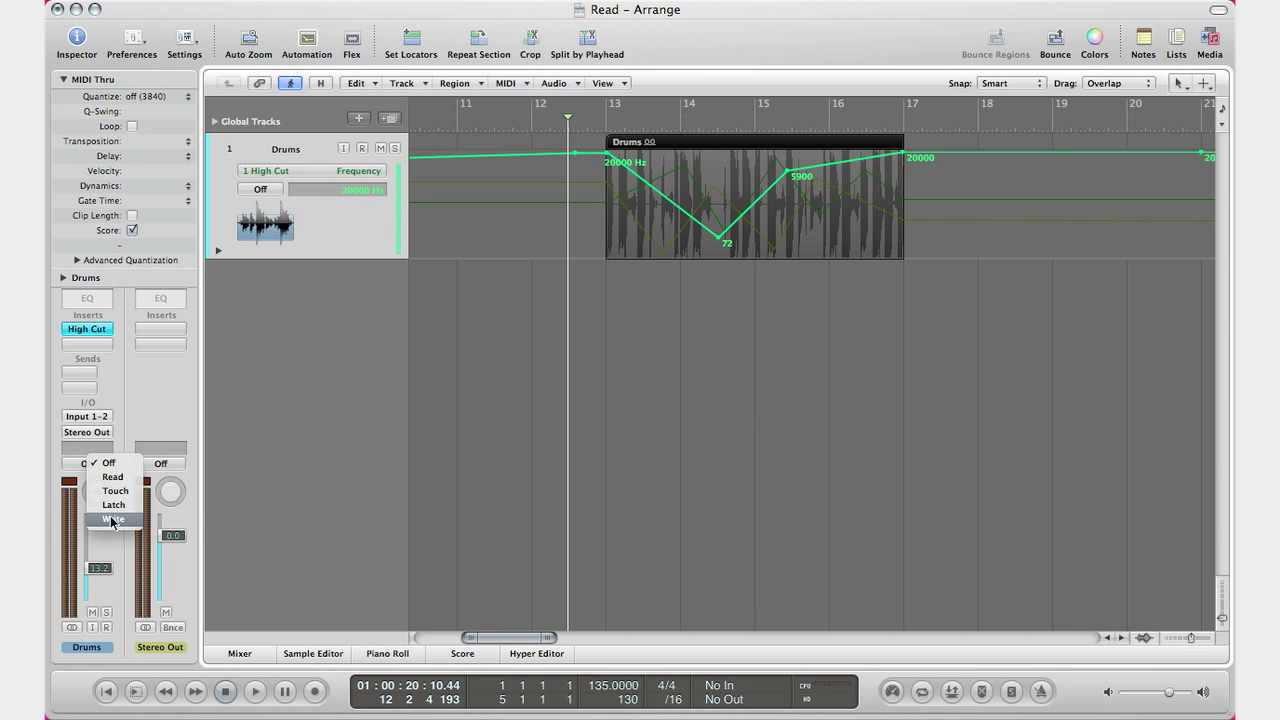
mouse_move(309, 508)
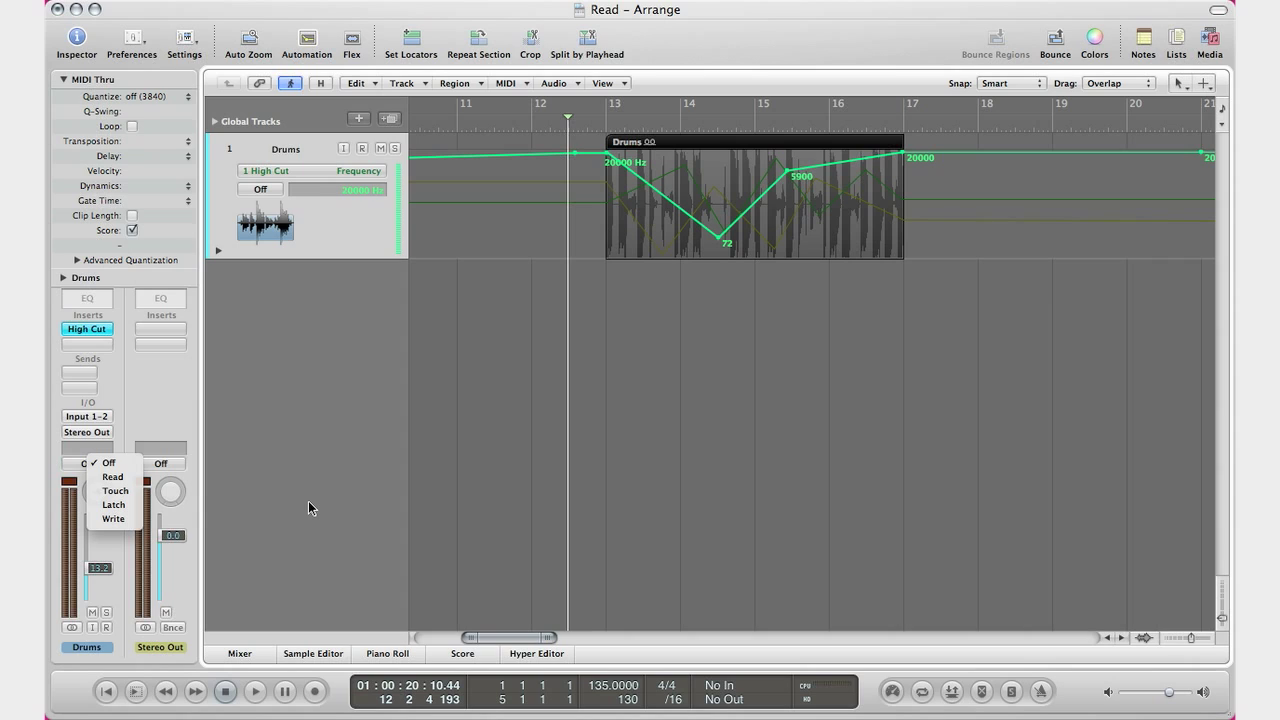
click(108, 462)
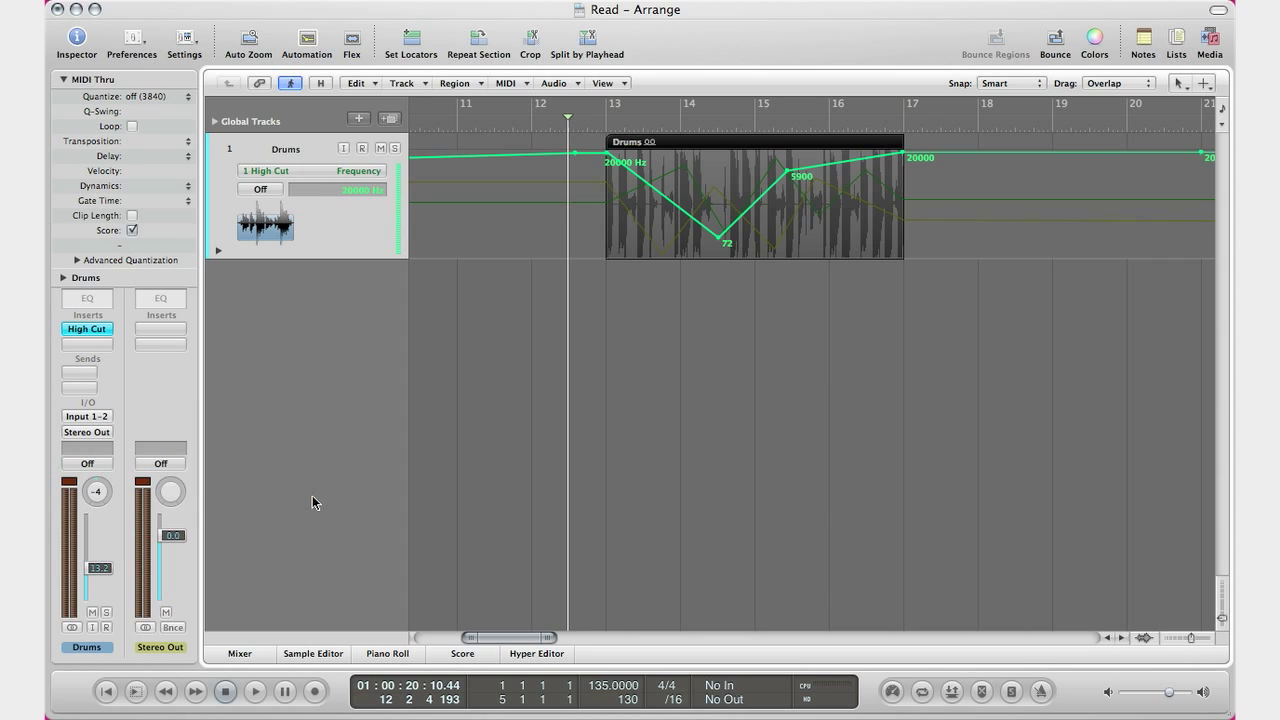
mouse_move(320, 490)
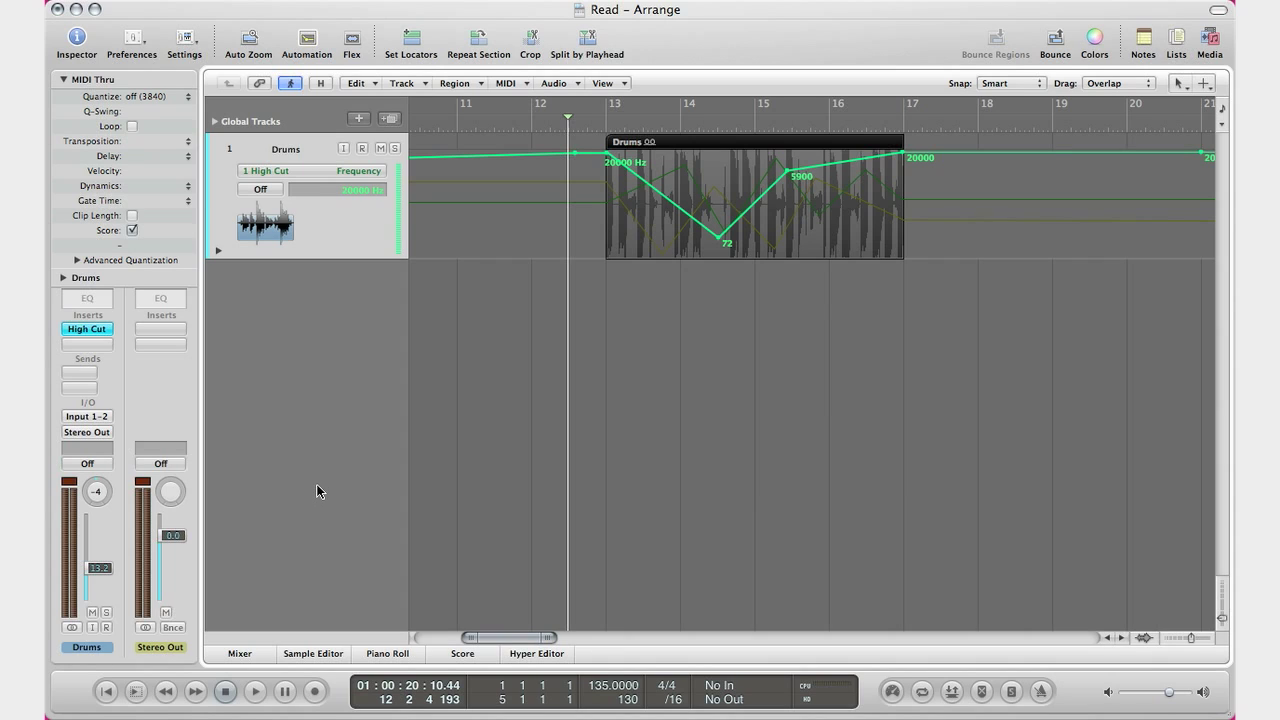
mouse_move(314, 478)
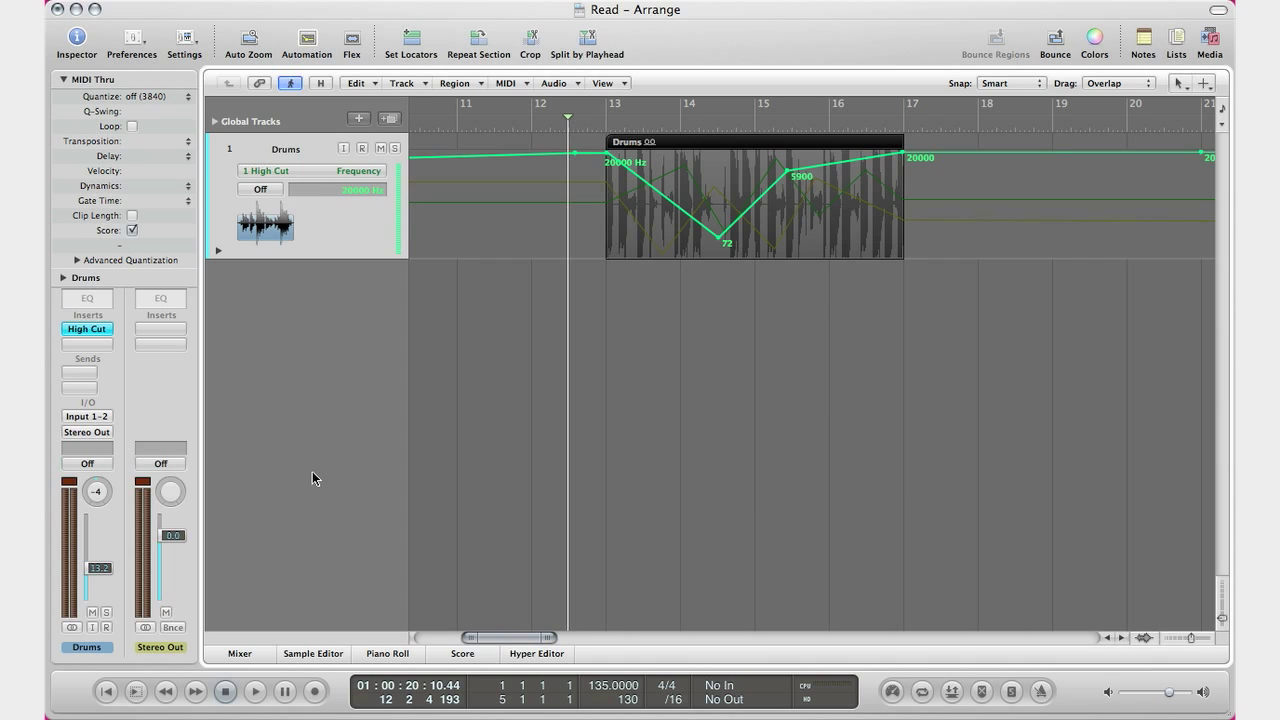
mouse_move(335, 475)
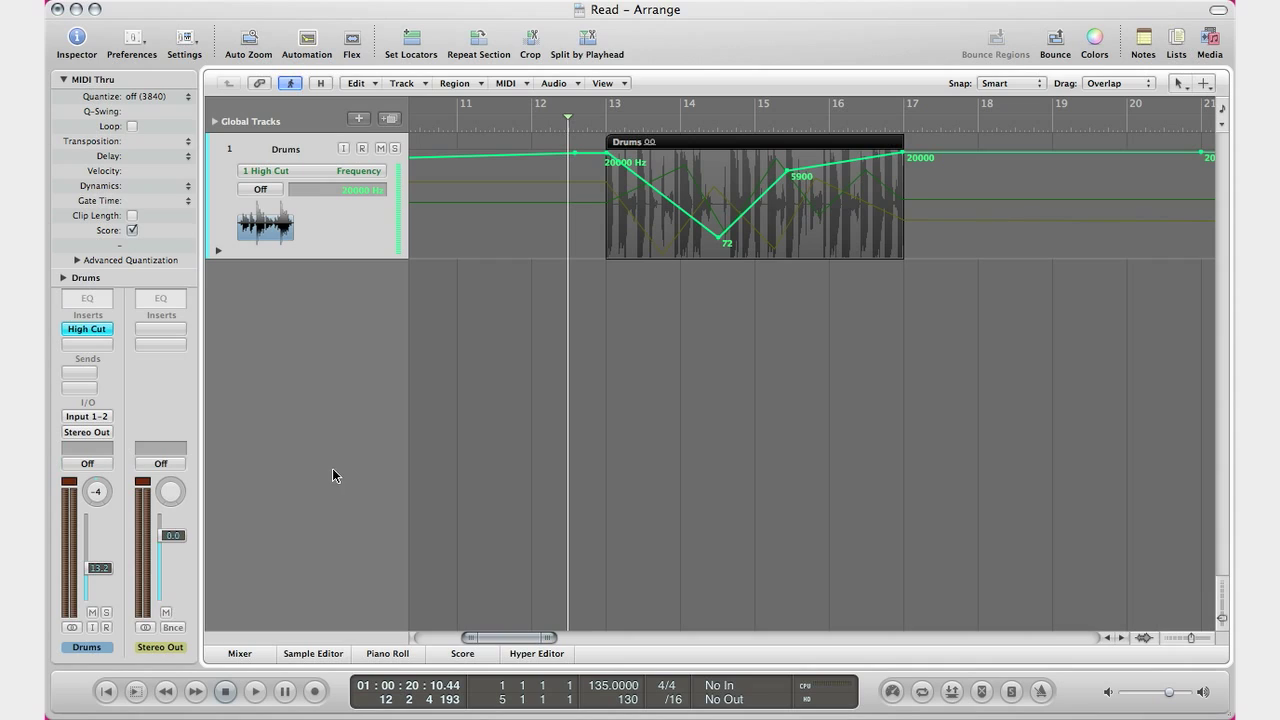
mouse_move(658, 170)
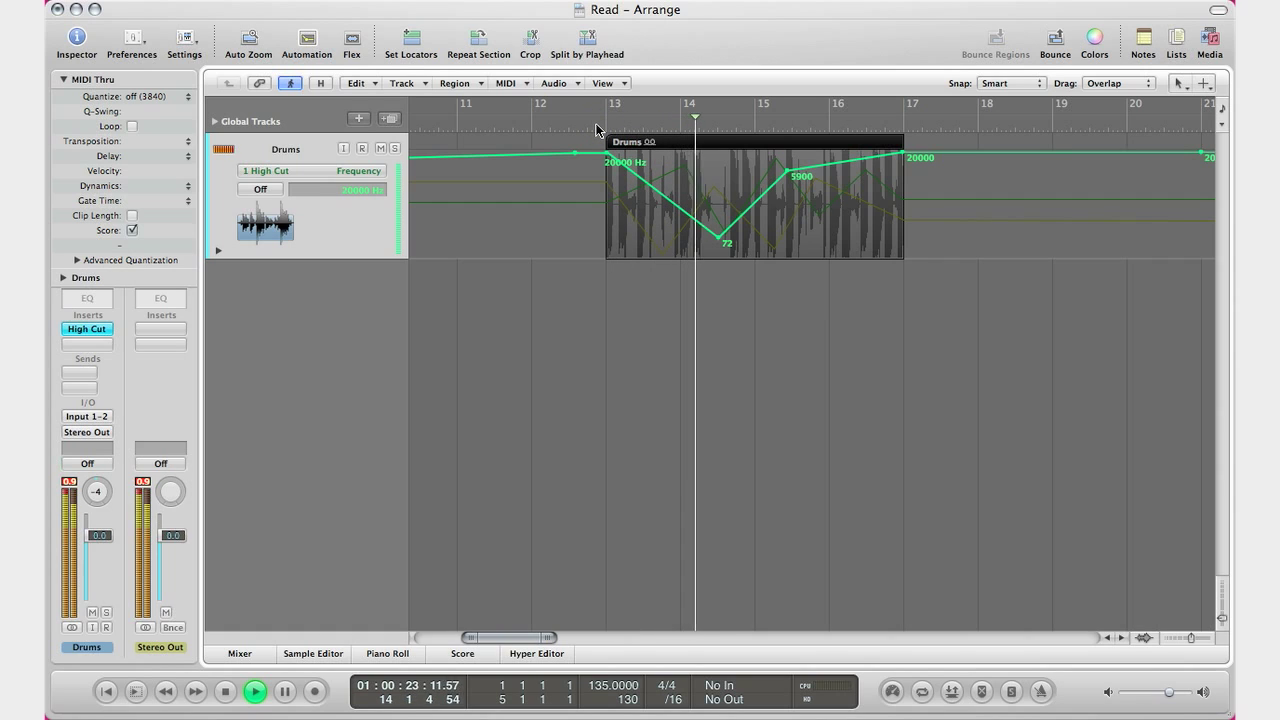
click(225, 691)
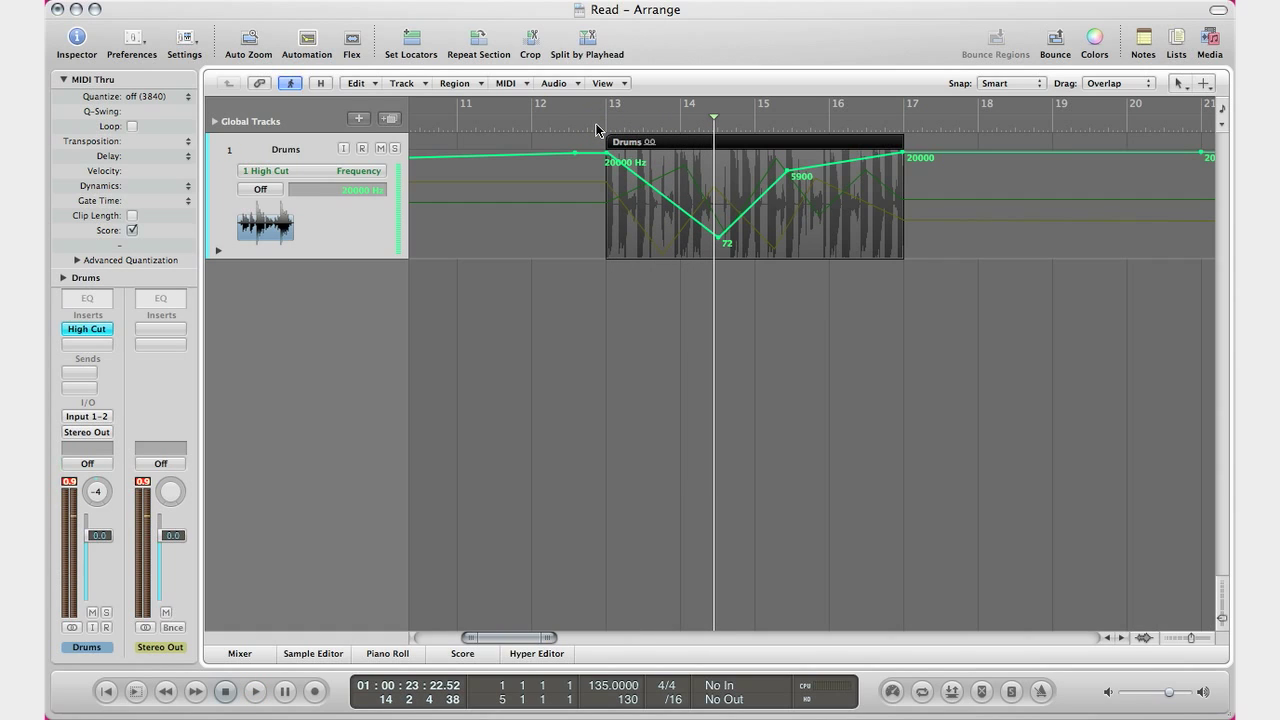
mouse_move(303, 194)
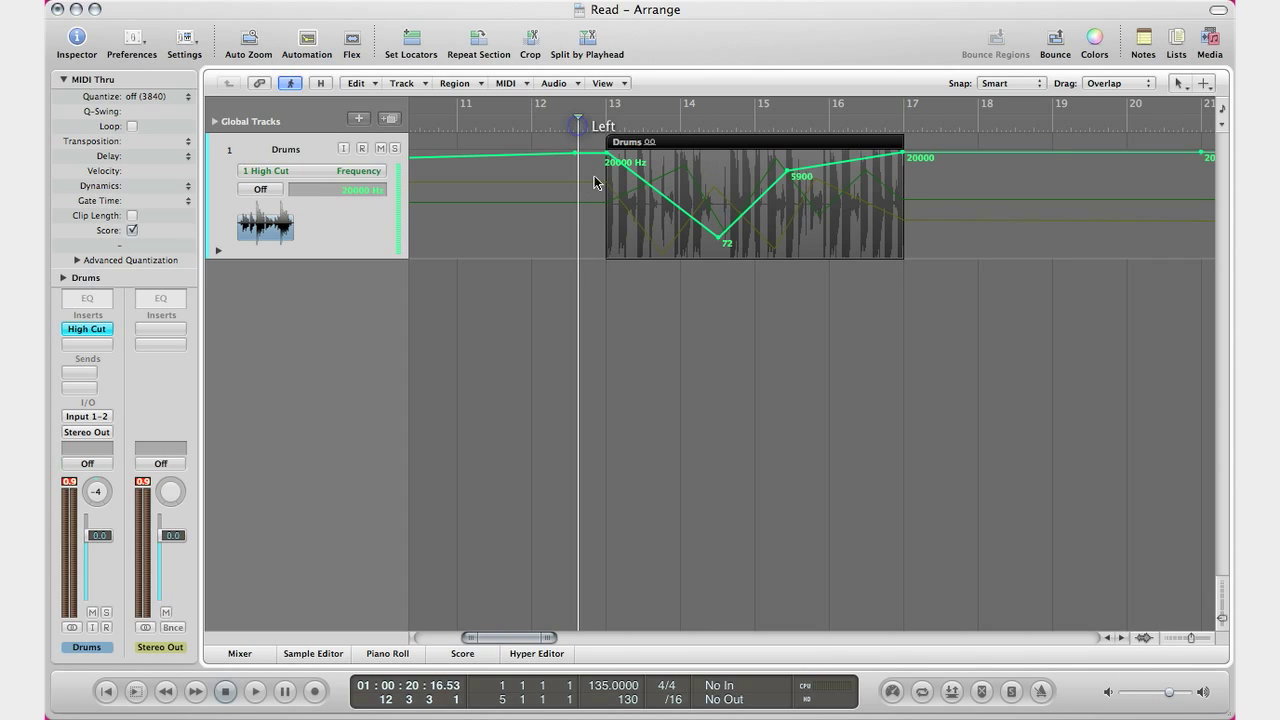
click(260, 189)
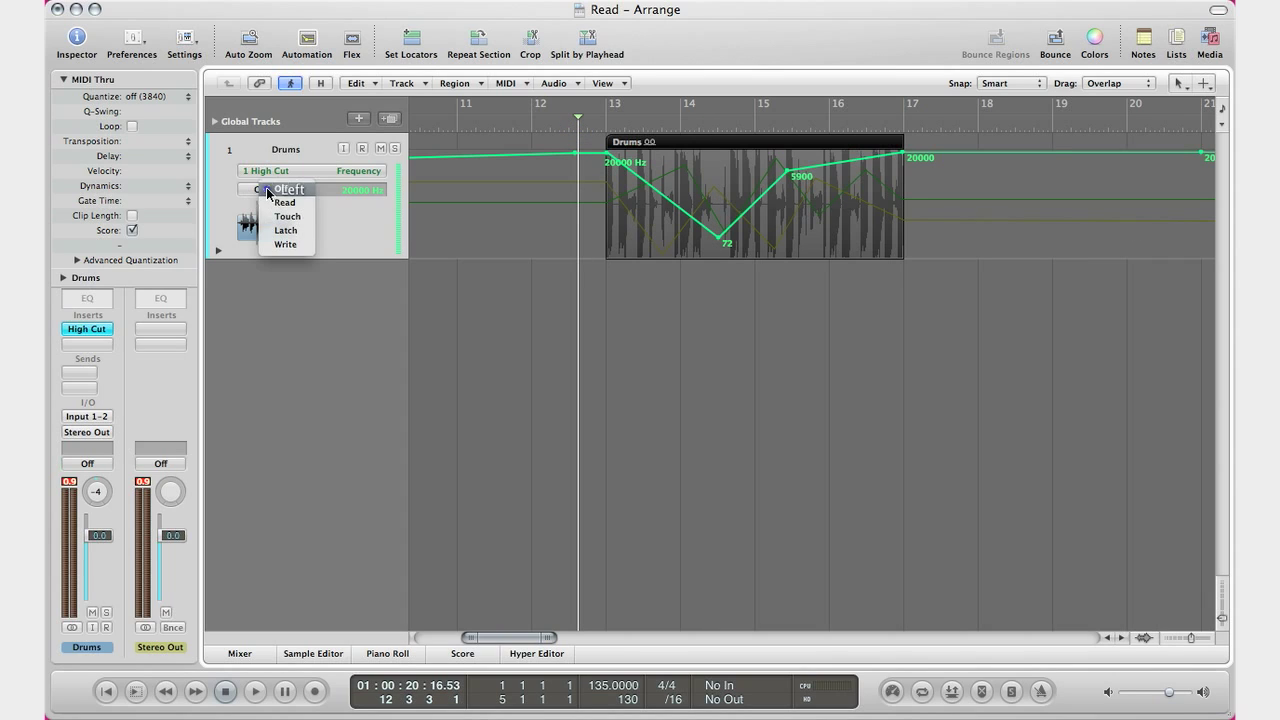
click(284, 202)
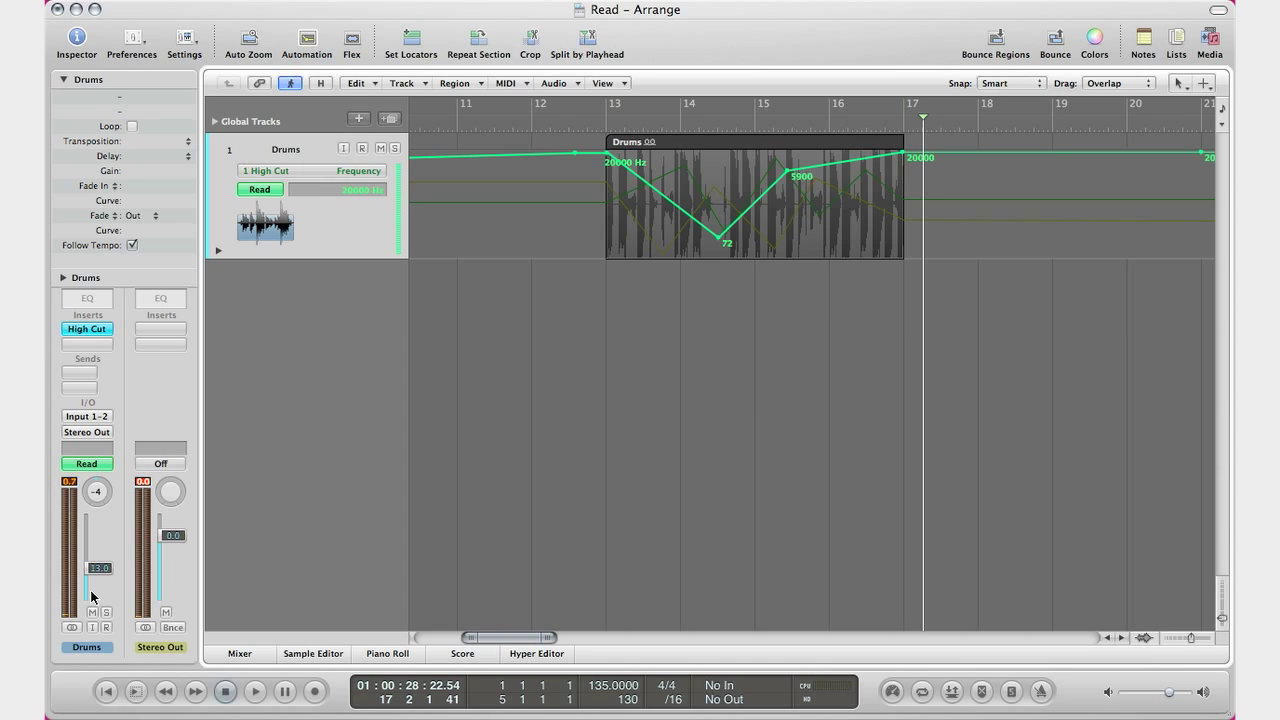
mouse_move(278, 183)
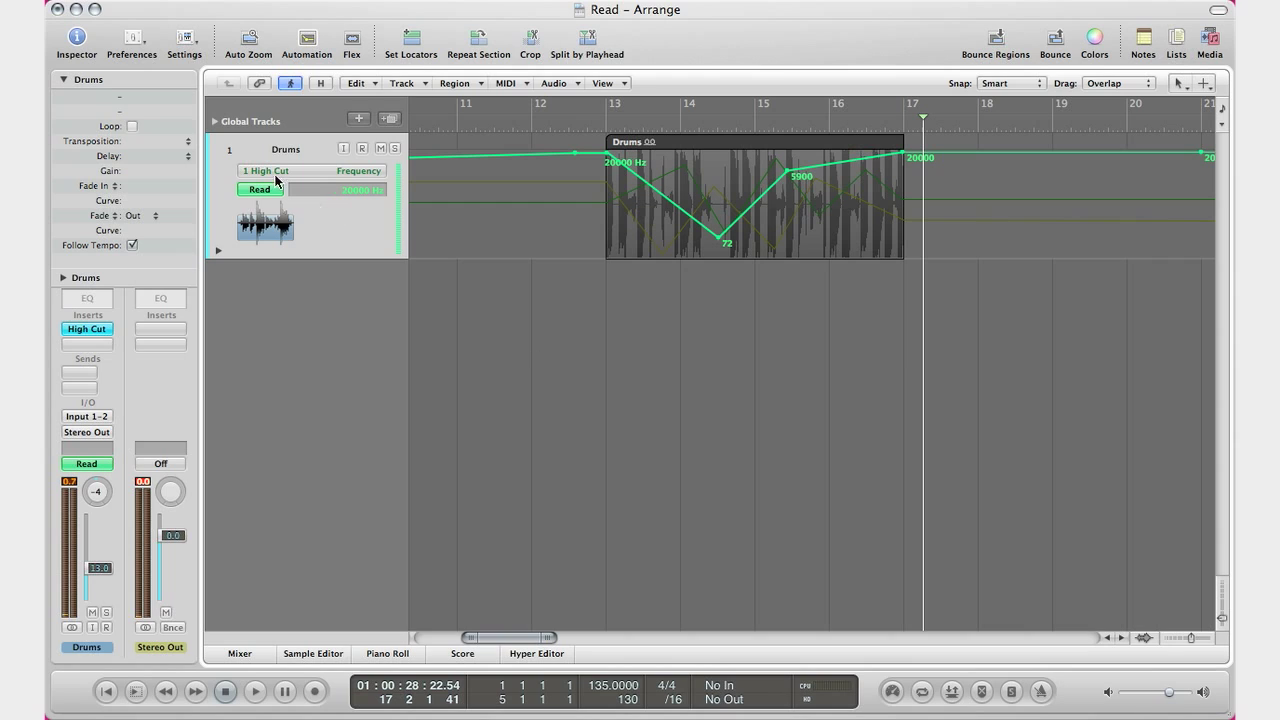
click(259, 189)
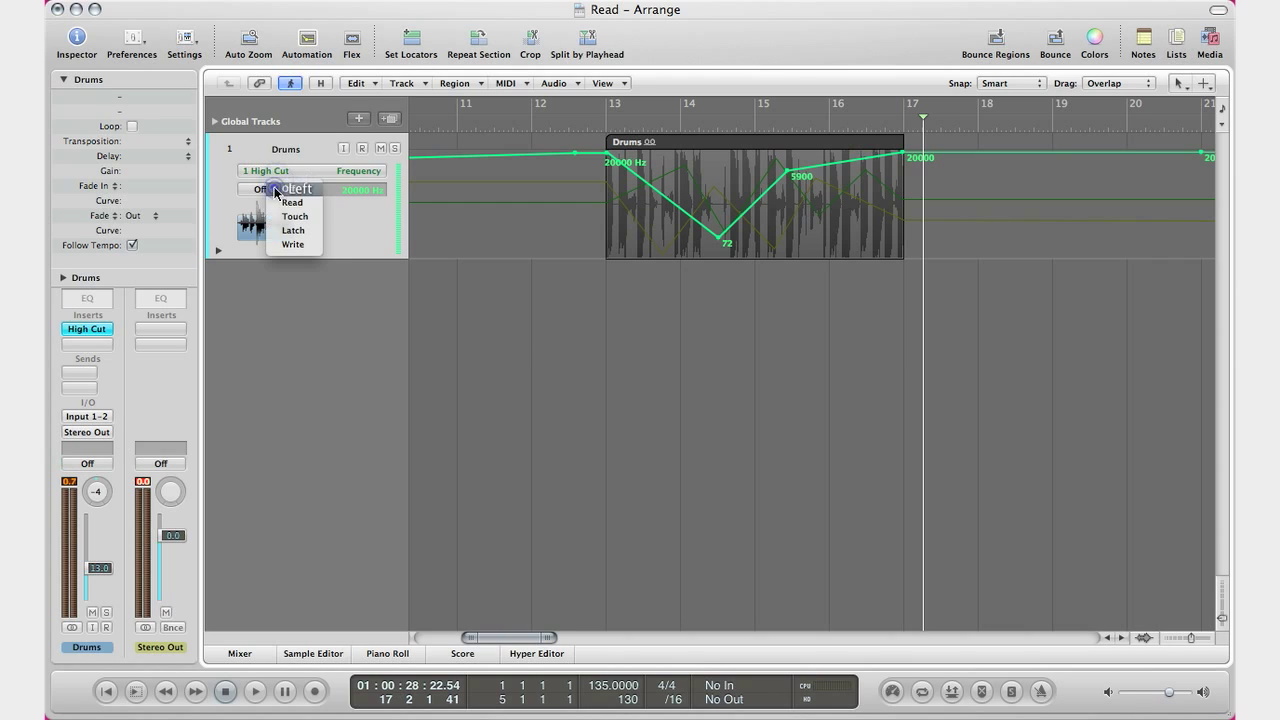
click(292, 202)
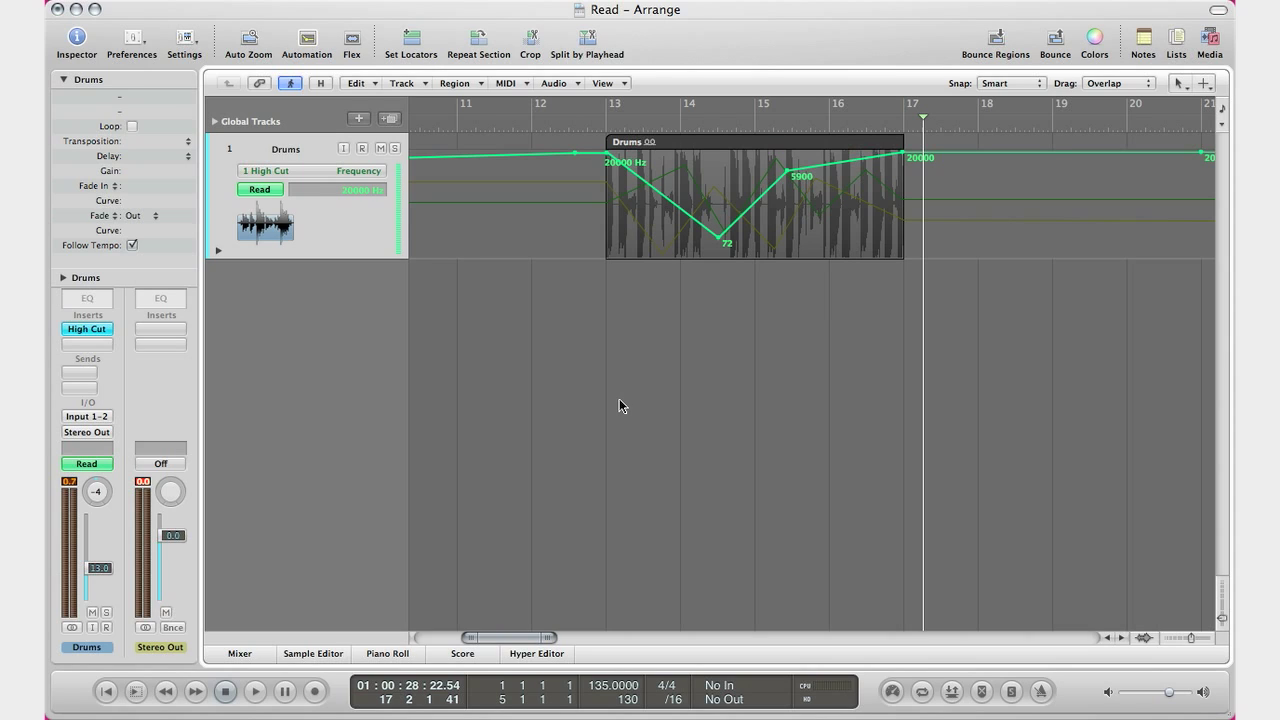
mouse_move(303, 233)
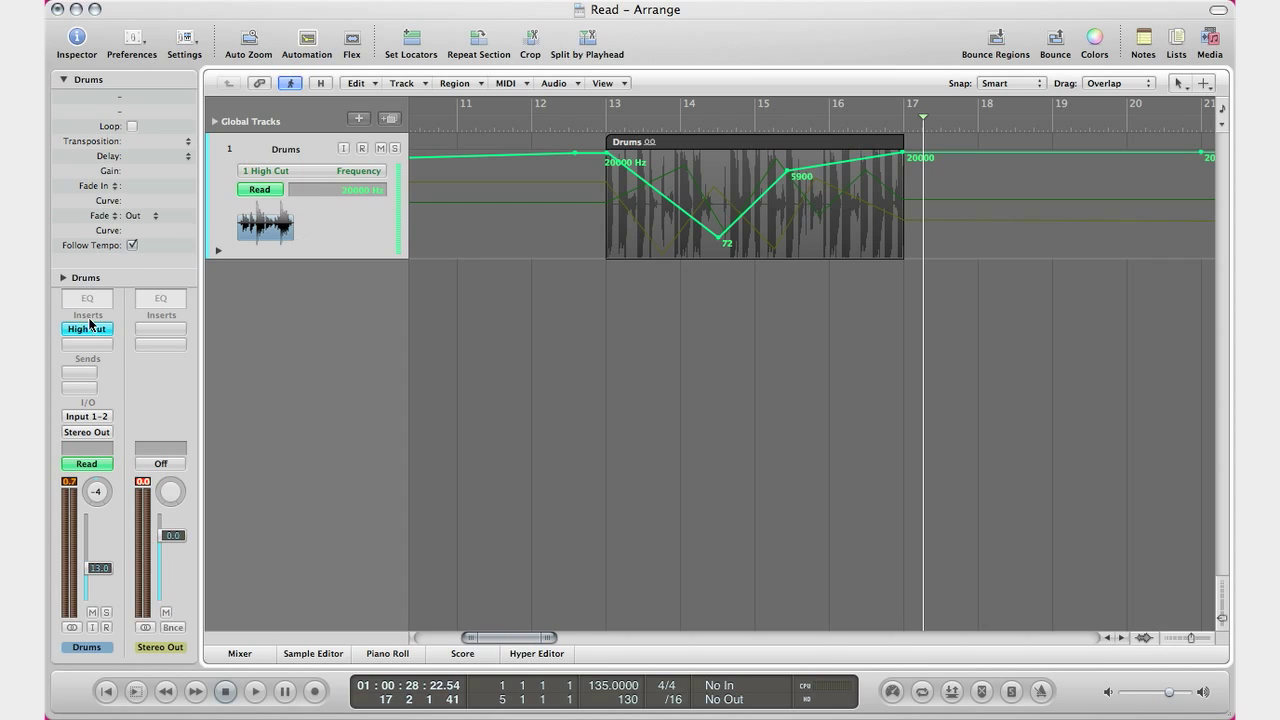
click(86, 463)
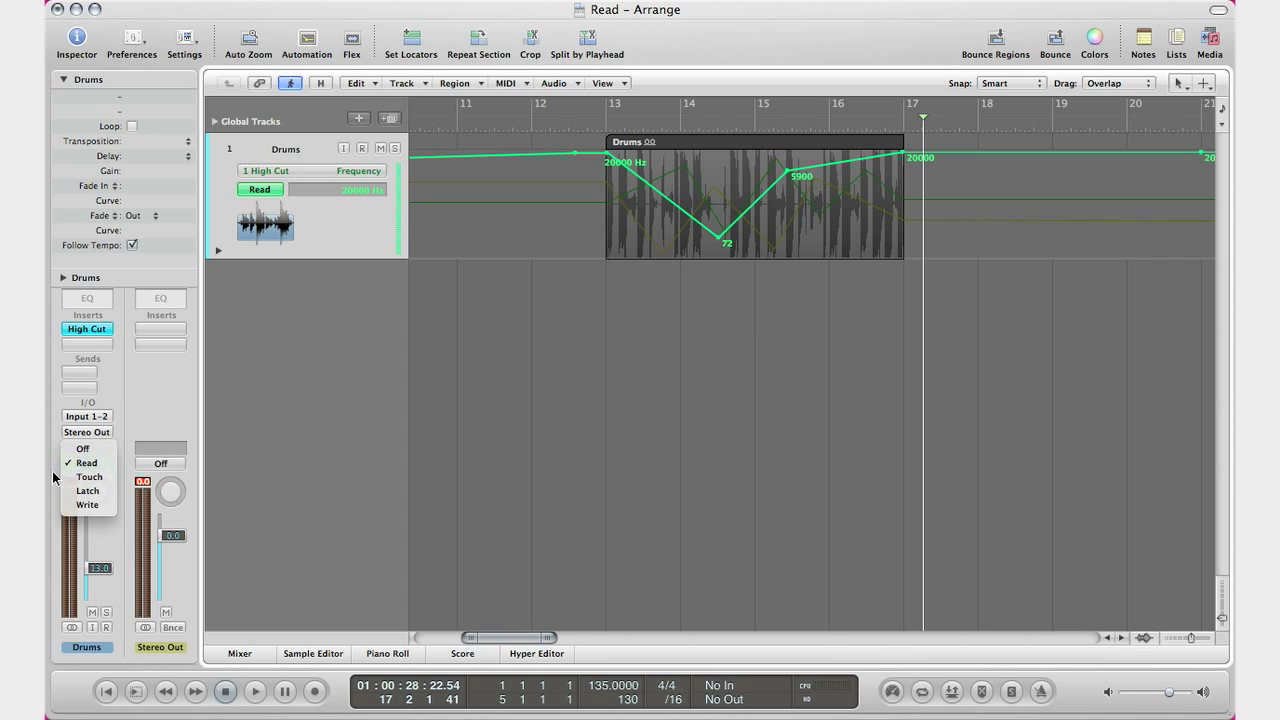
mouse_move(87, 490)
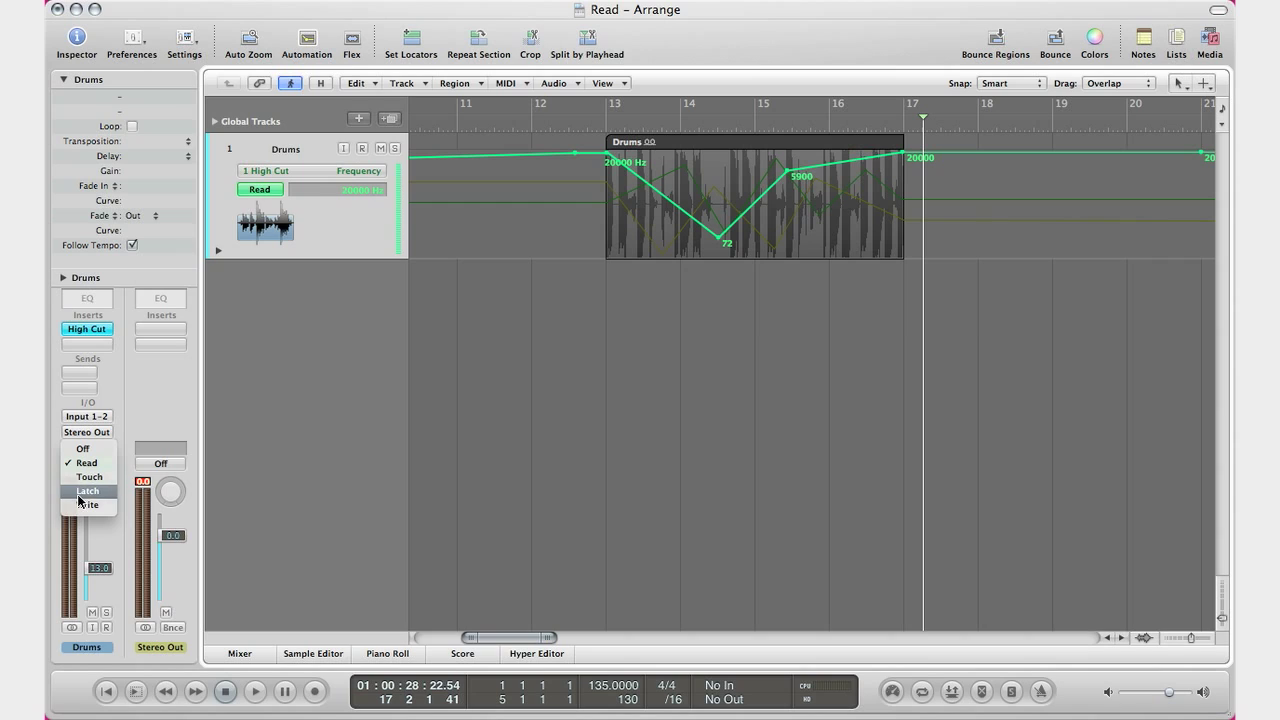
click(86, 462)
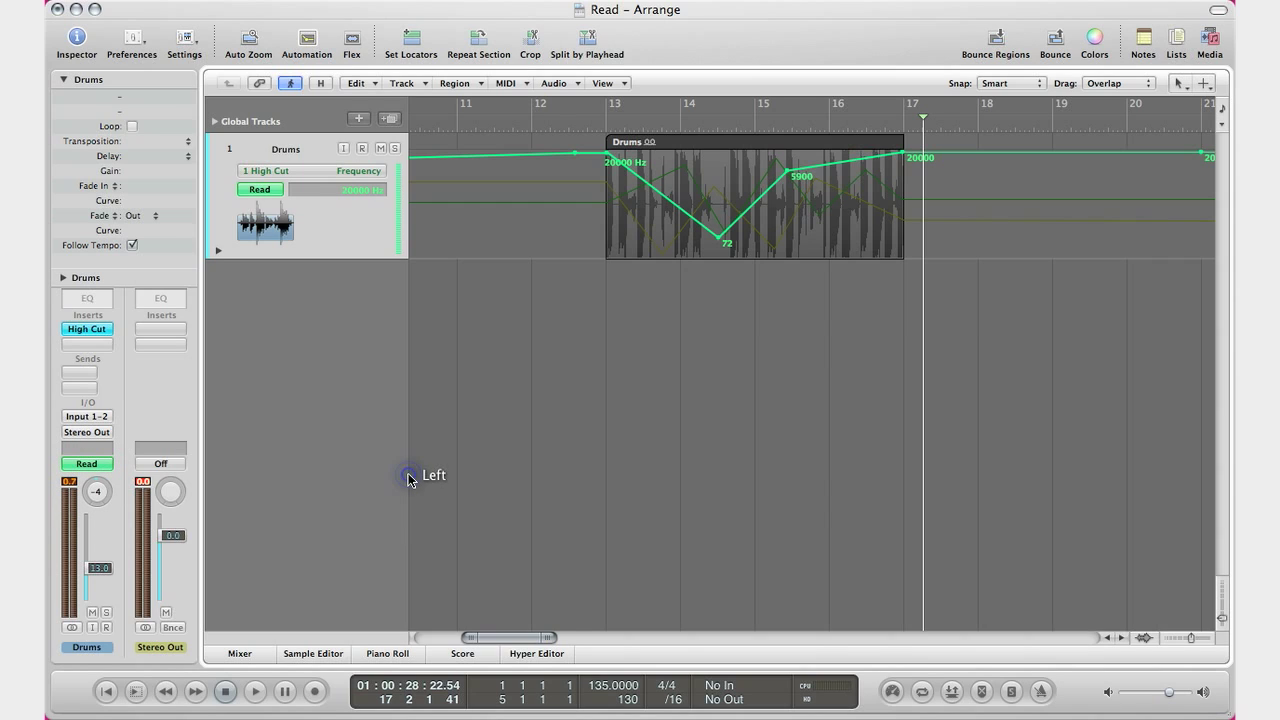